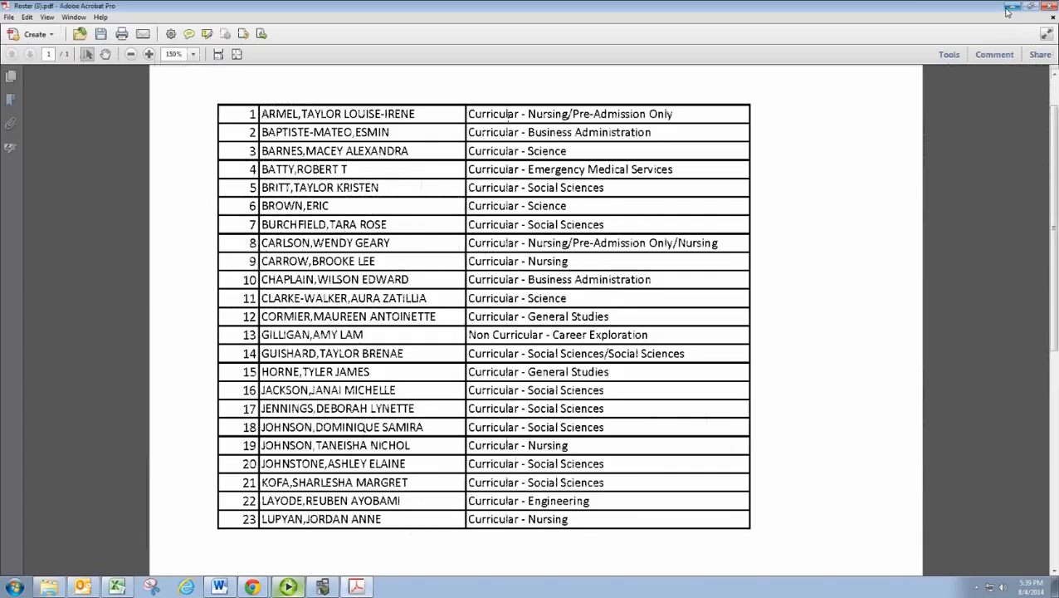
pyautogui.moveTo(1013, 11)
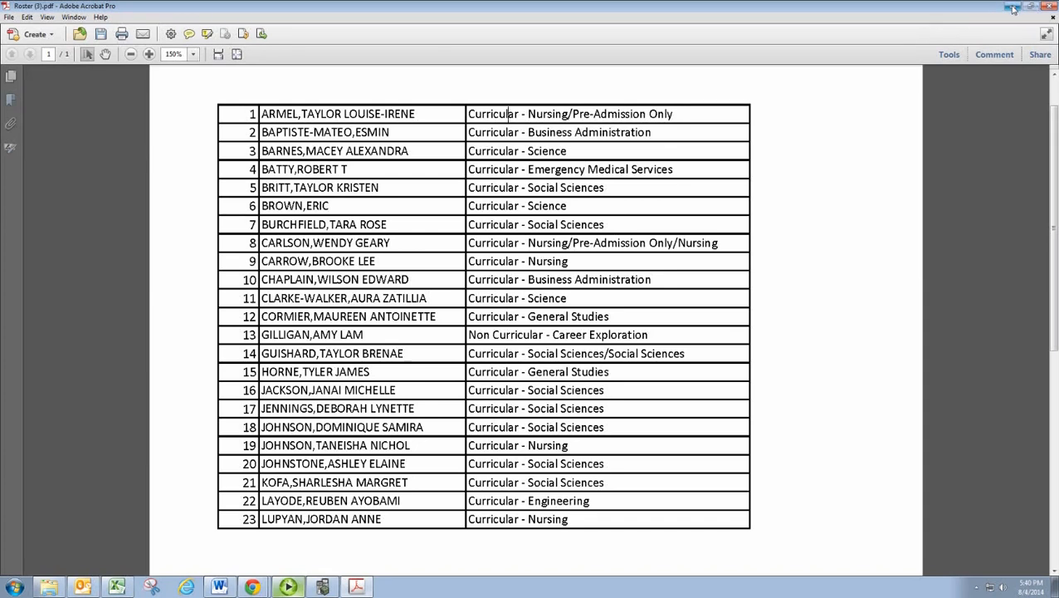
# Step: Minimize Acrobat after reviewing the 23-student roster PDF to reveal the Word list
pyautogui.click(219, 587)
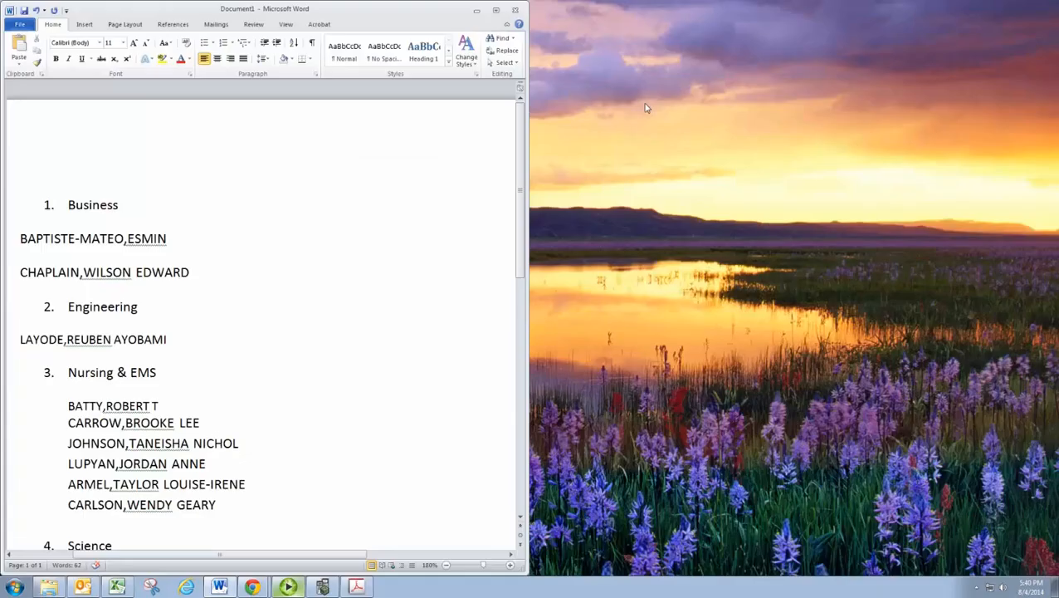
pyautogui.click(496, 9)
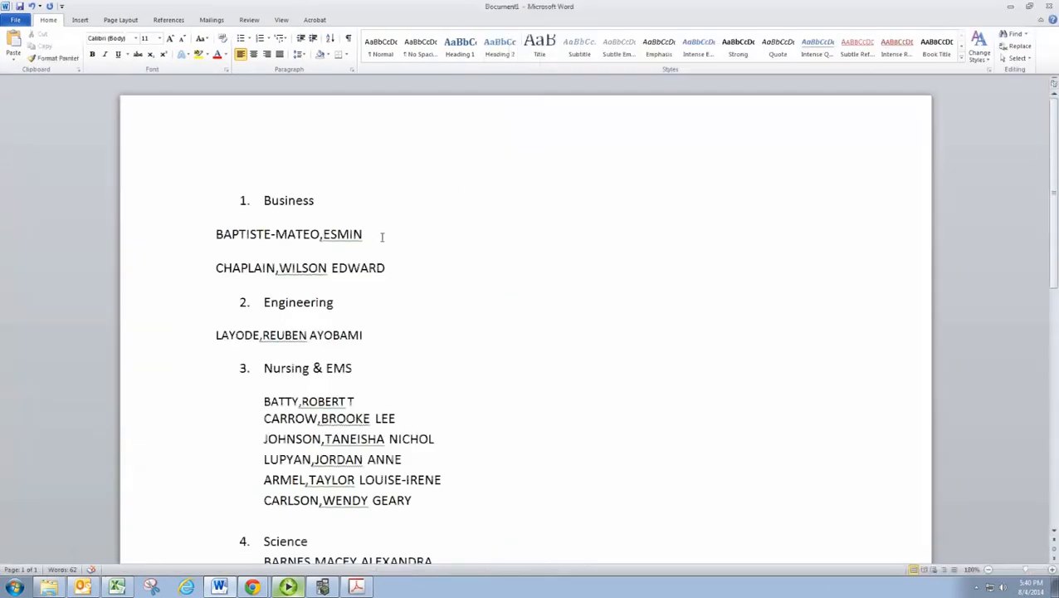
pyautogui.scroll(3)
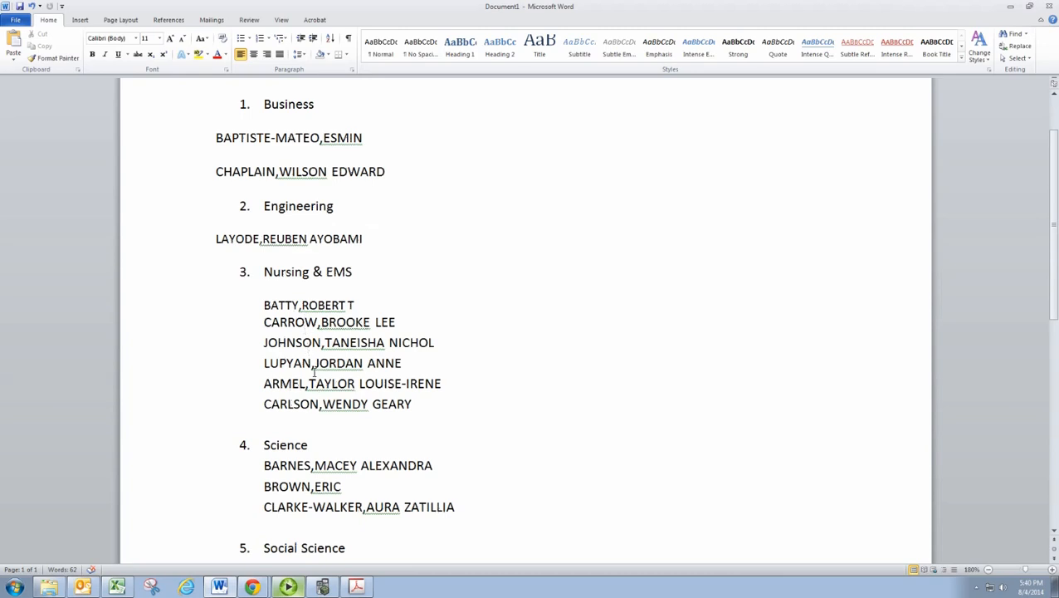
pyautogui.scroll(-3)
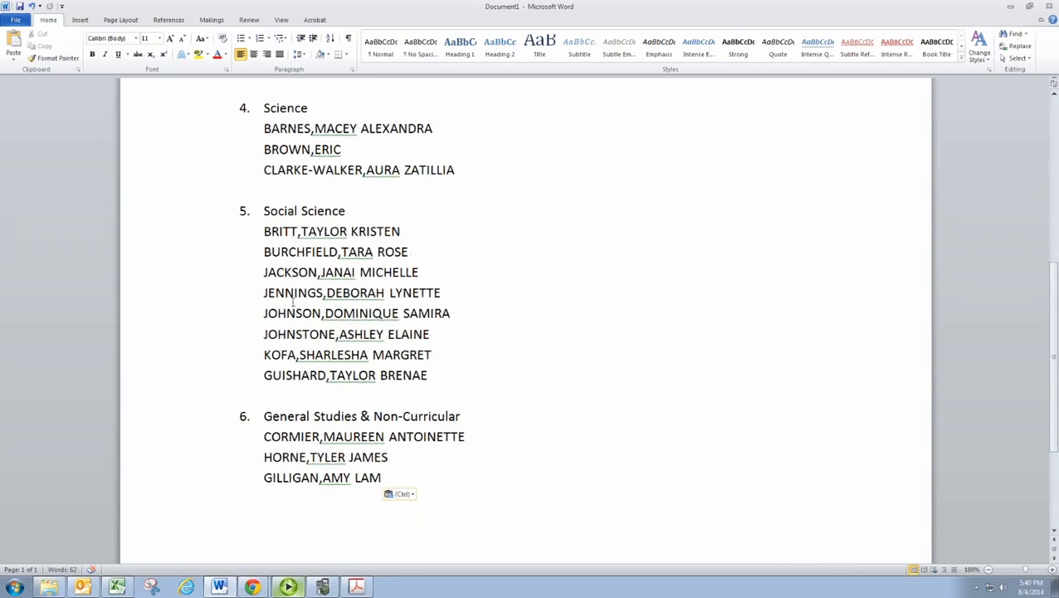
pyautogui.click(388, 457)
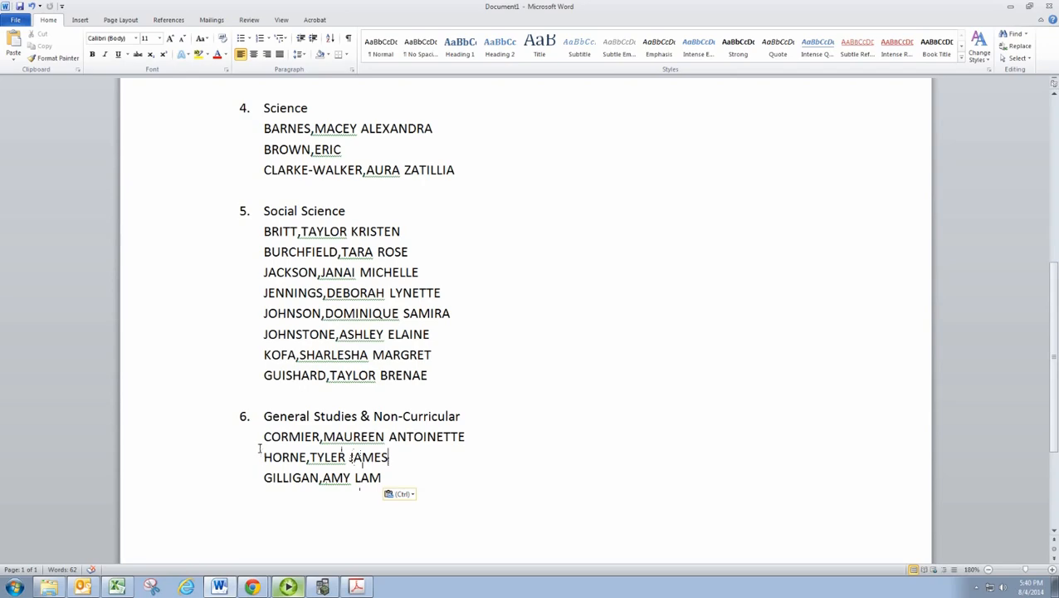
pyautogui.scroll(3)
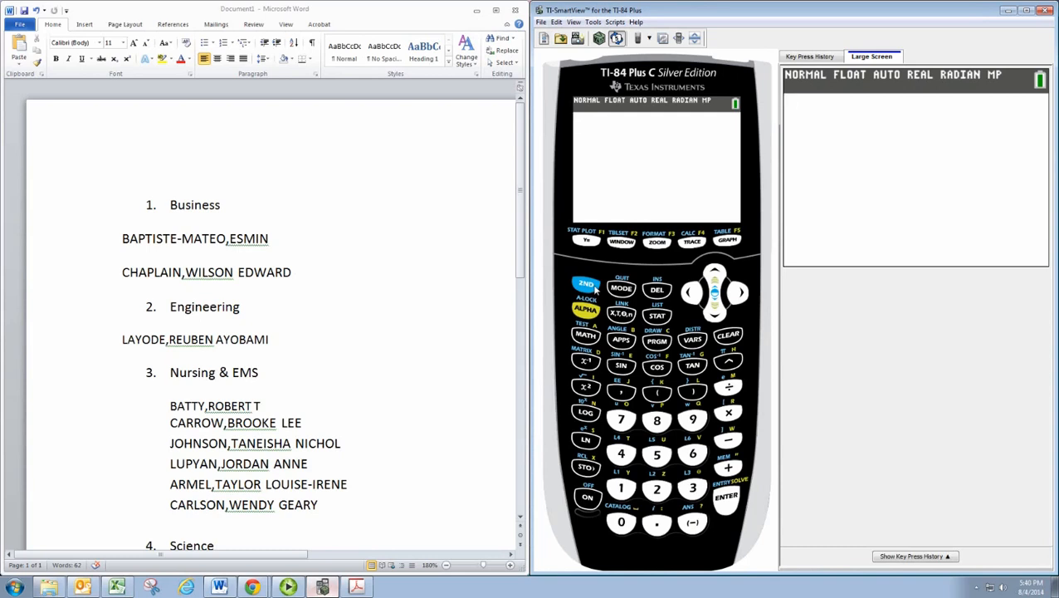
# Step: Recall randInt, edit it to randInt(1,6,1), and evaluate it, drawing 6
pyautogui.click(585, 284)
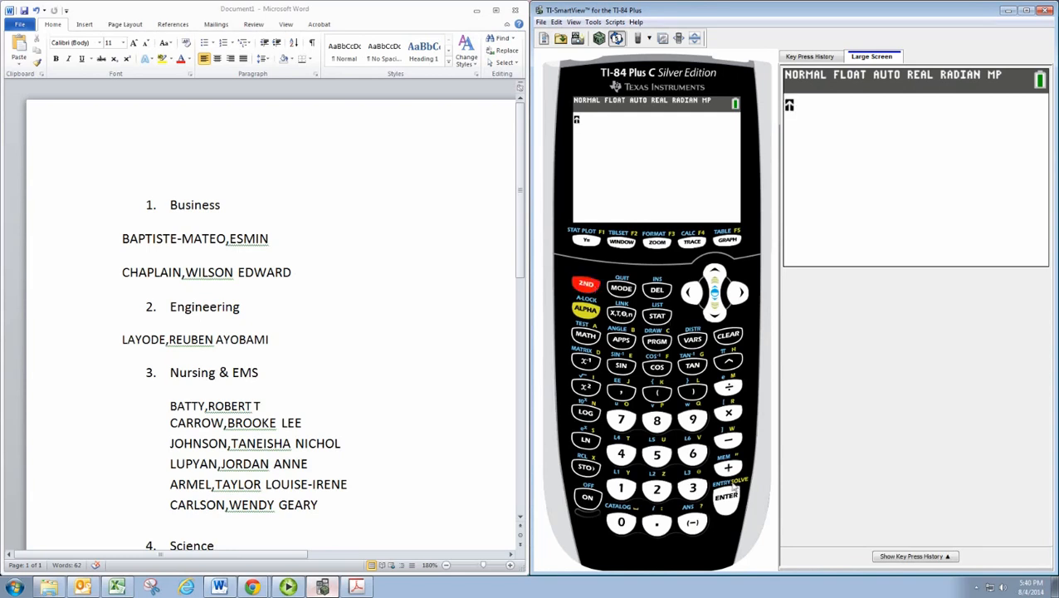
pyautogui.click(726, 496)
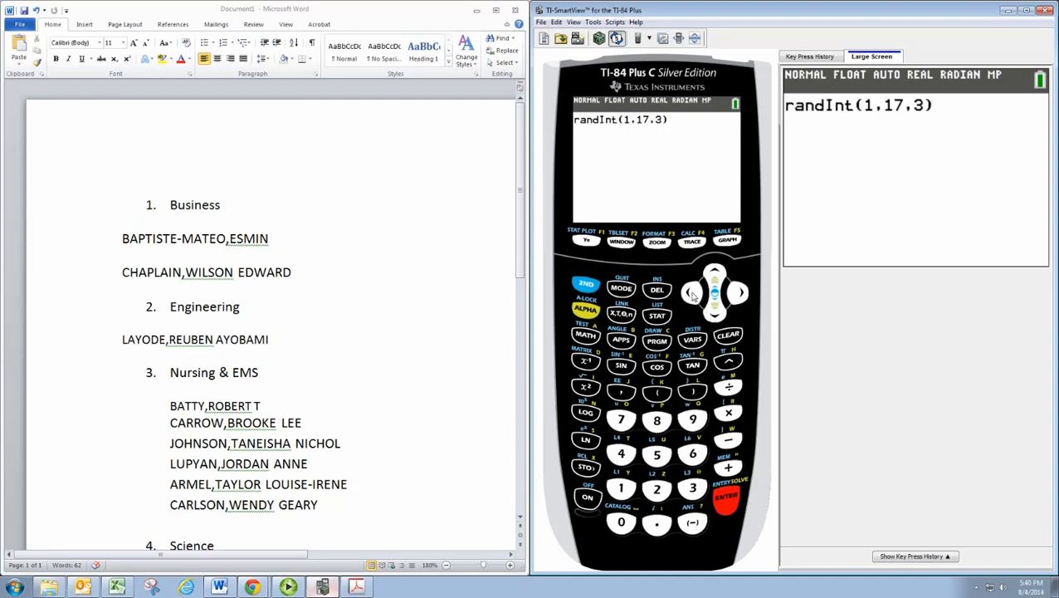
pyautogui.click(691, 291)
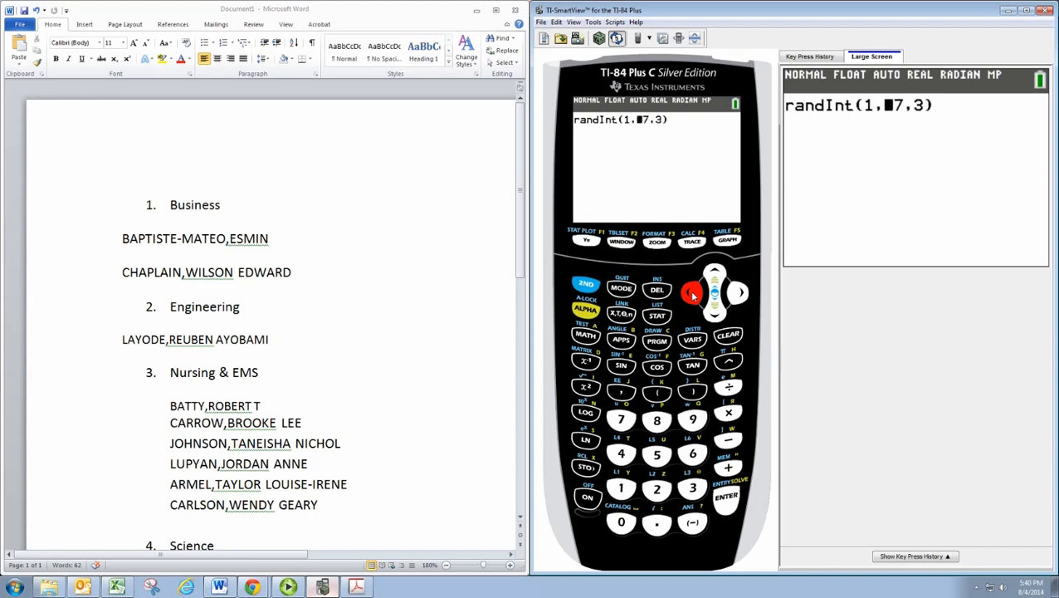
pyautogui.click(692, 453)
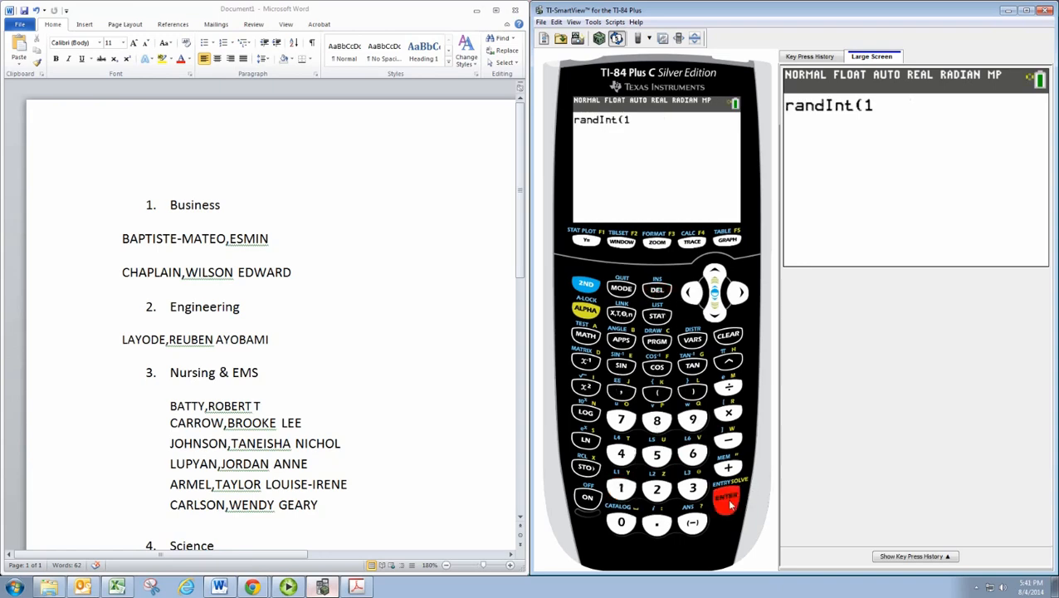
pyautogui.click(726, 495)
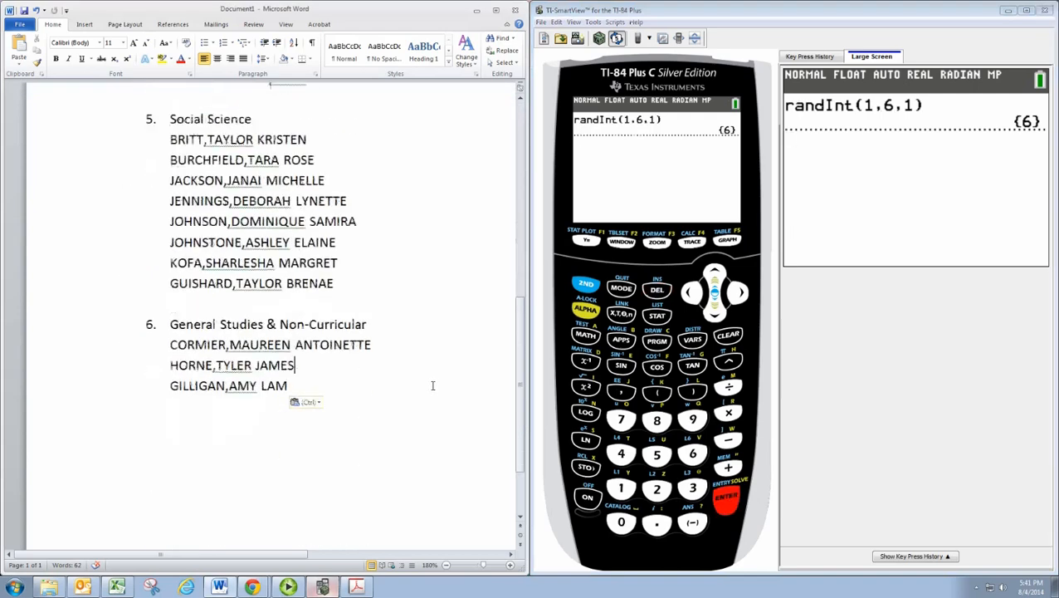
# Step: Copy the three General Studies & Non-Curricular names and scroll back to the top
pyautogui.moveTo(170, 344); pyautogui.dragTo(296, 395)
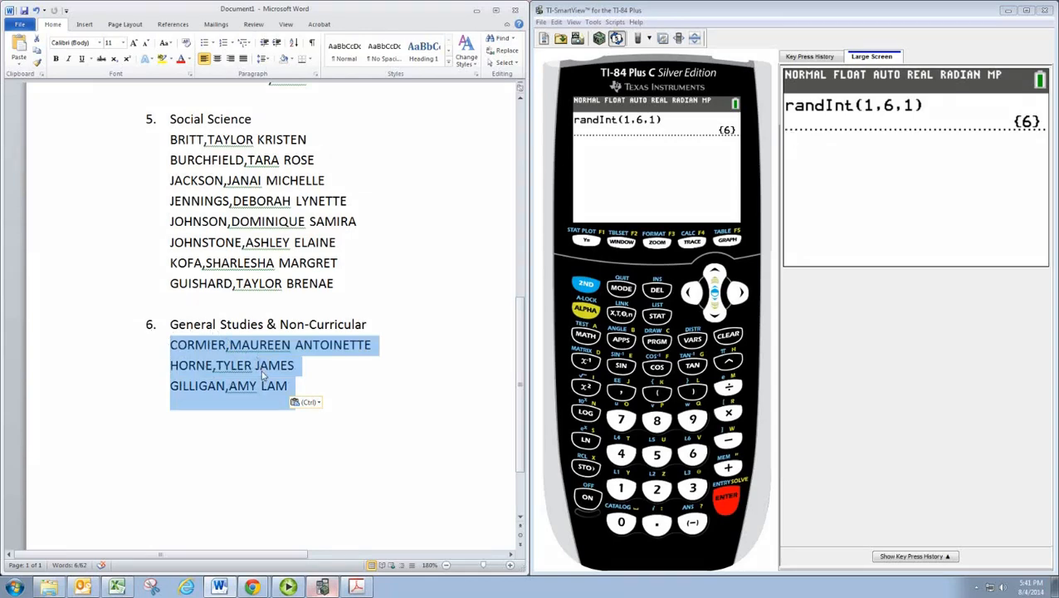
pyautogui.scroll(3)
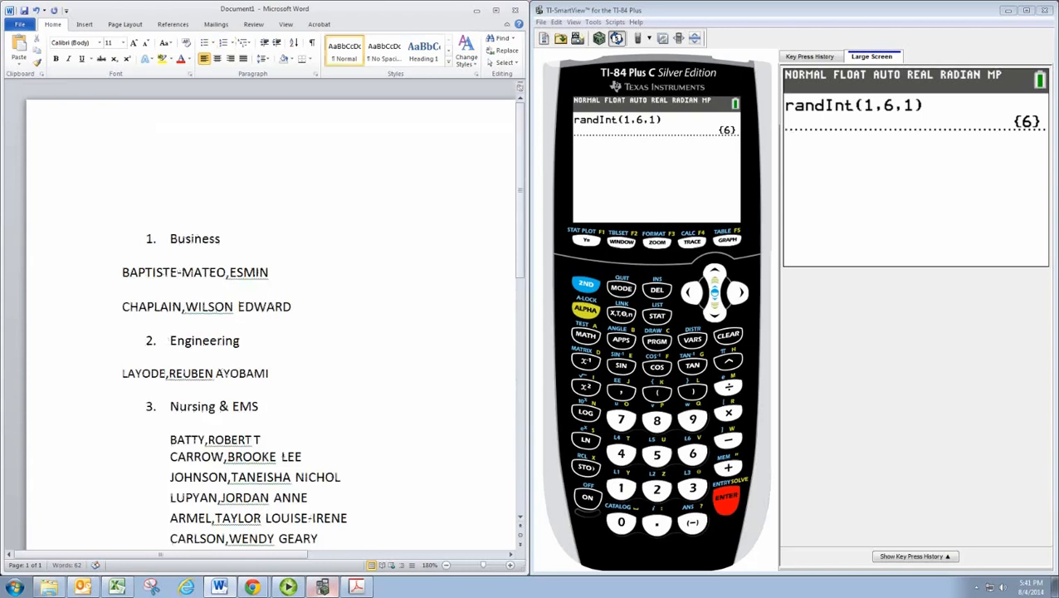
# Step: Type 'Sample:' at the top and paste the three cluster 6 names beneath it
pyautogui.write('Sample')
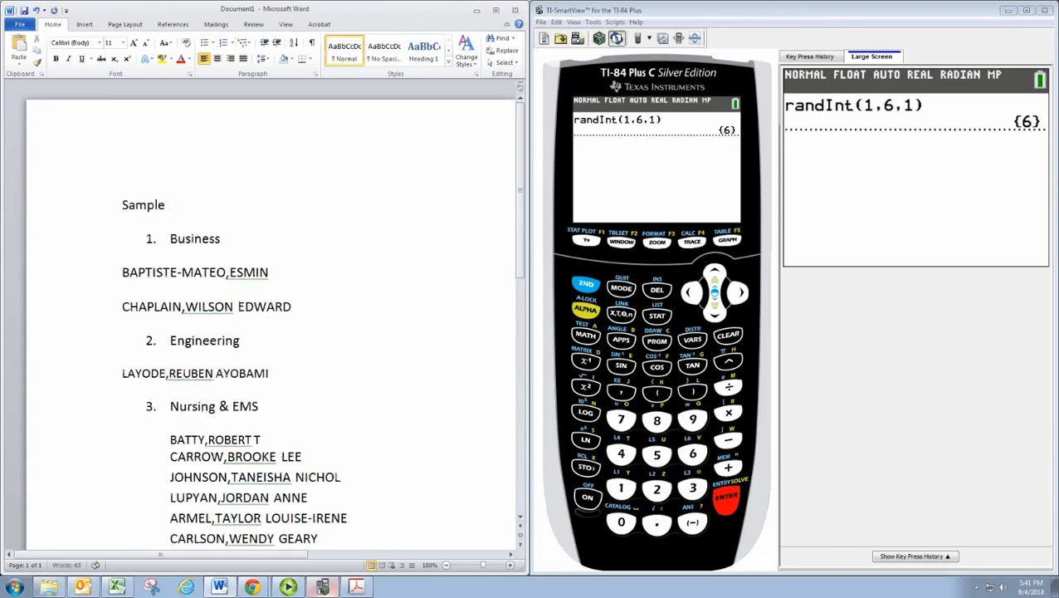
pyautogui.press('ctrl+v')
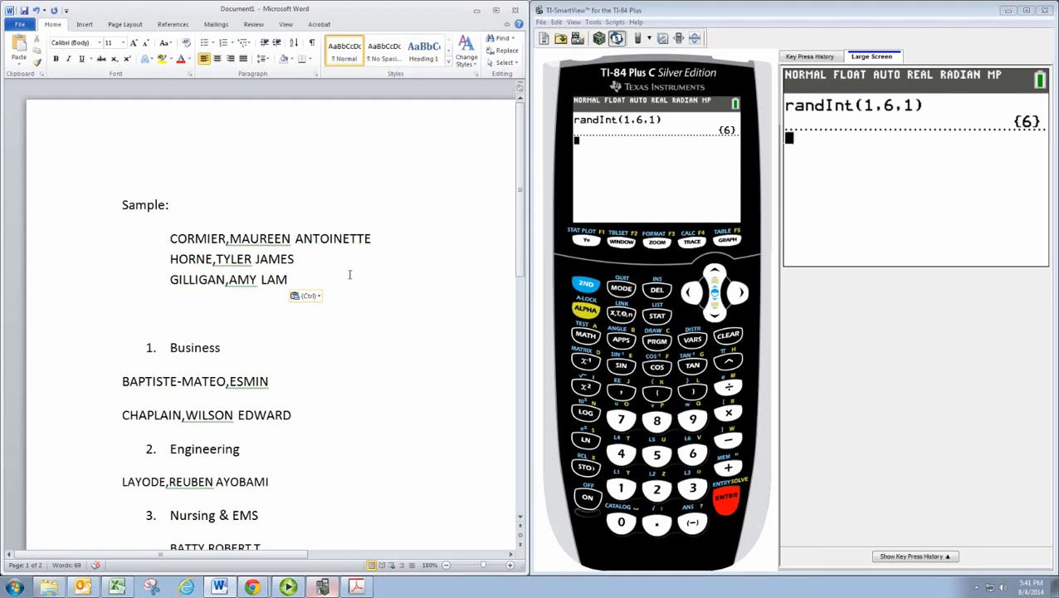
pyautogui.click(123, 314)
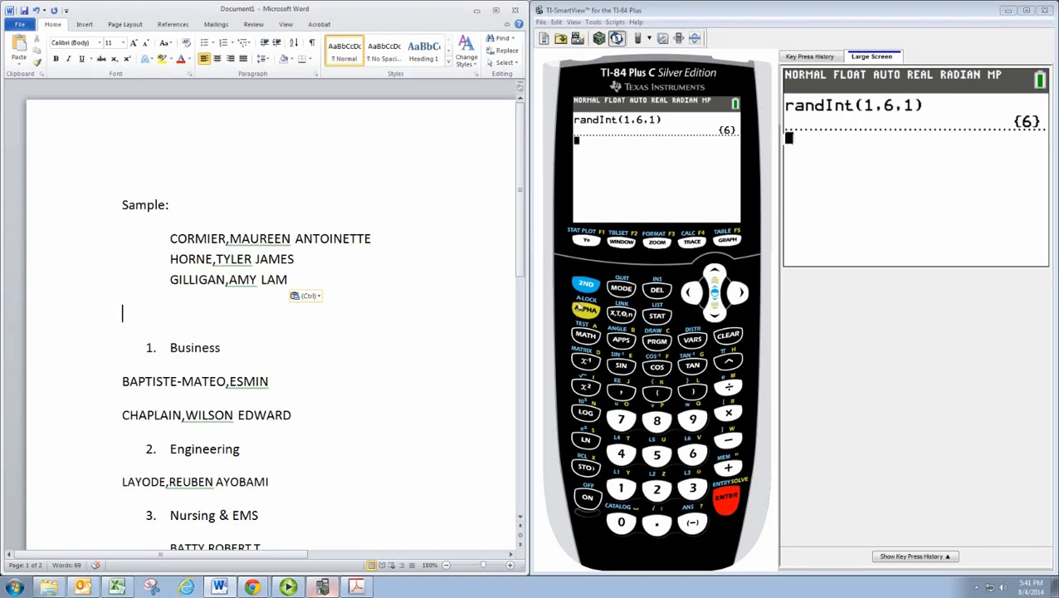
# Step: Rerun randInt(1,6,1) to draw cluster 2, then scroll down the Word list
pyautogui.click(726, 496)
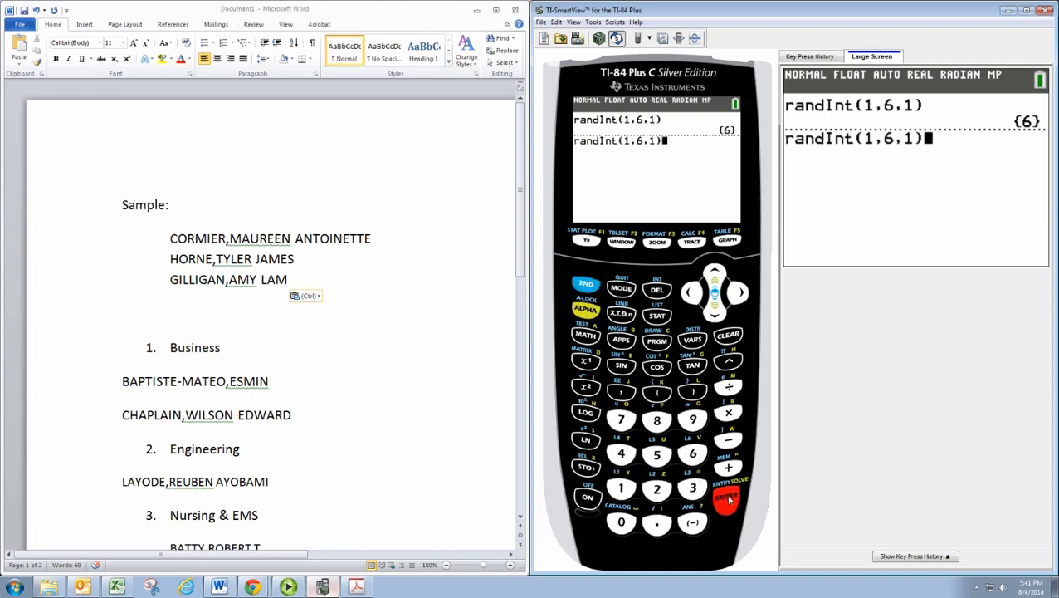
pyautogui.click(726, 499)
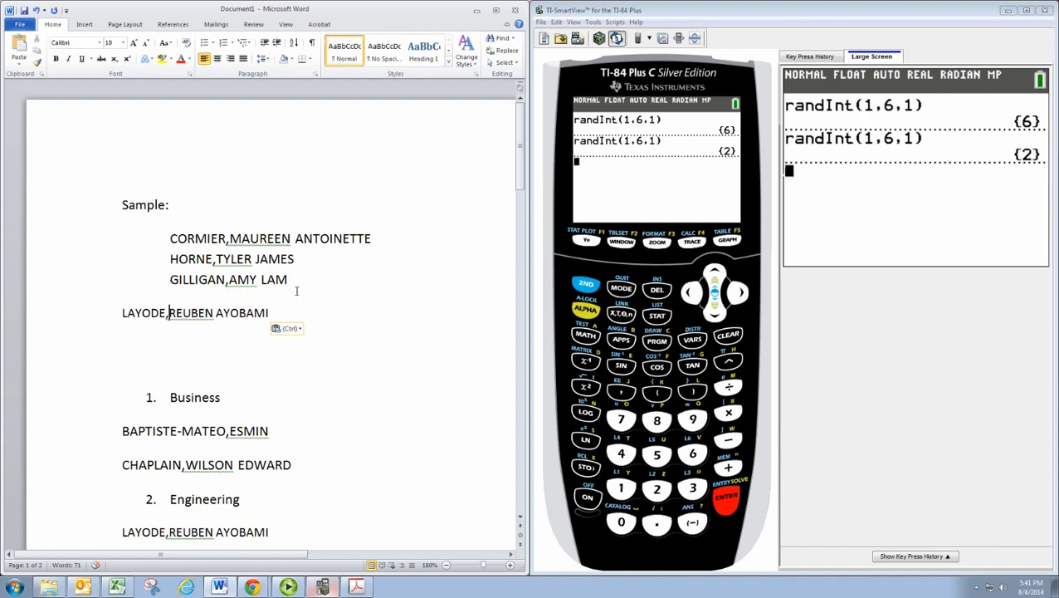
pyautogui.scroll(-3)
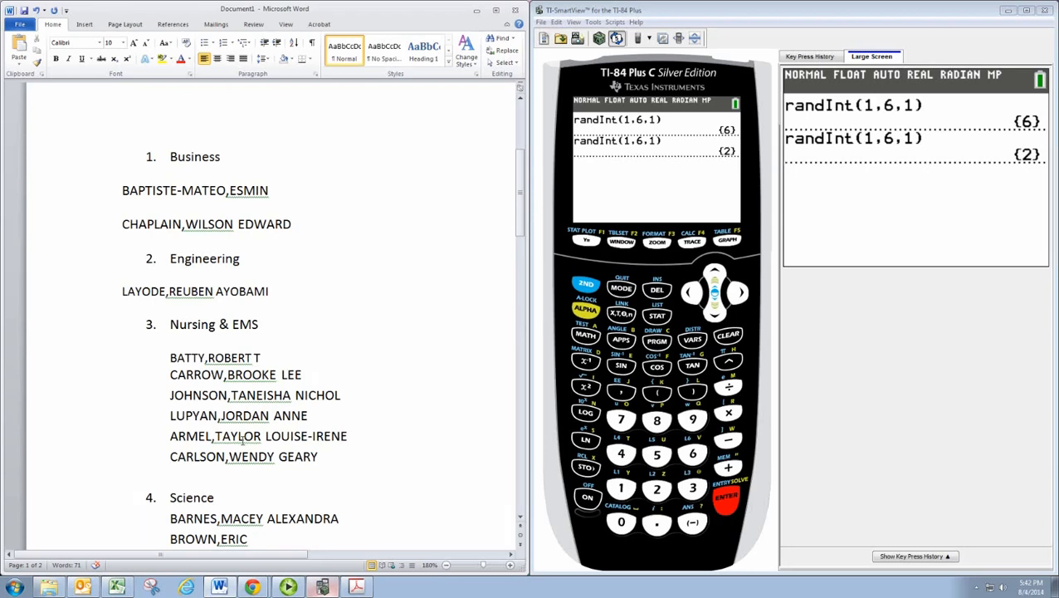
pyautogui.click(726, 496)
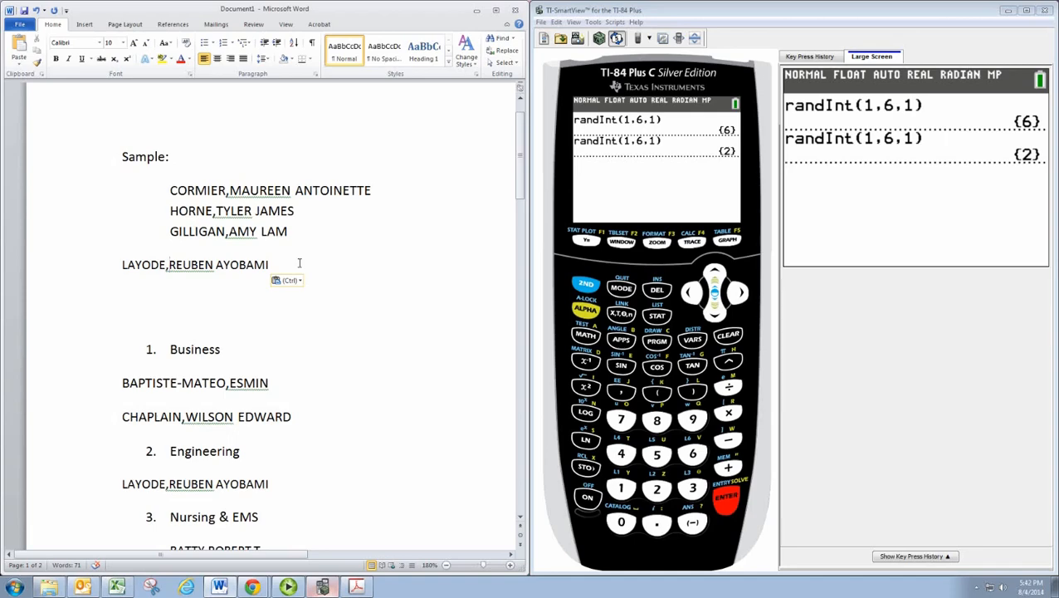
pyautogui.moveTo(169, 190); pyautogui.dragTo(269, 264)
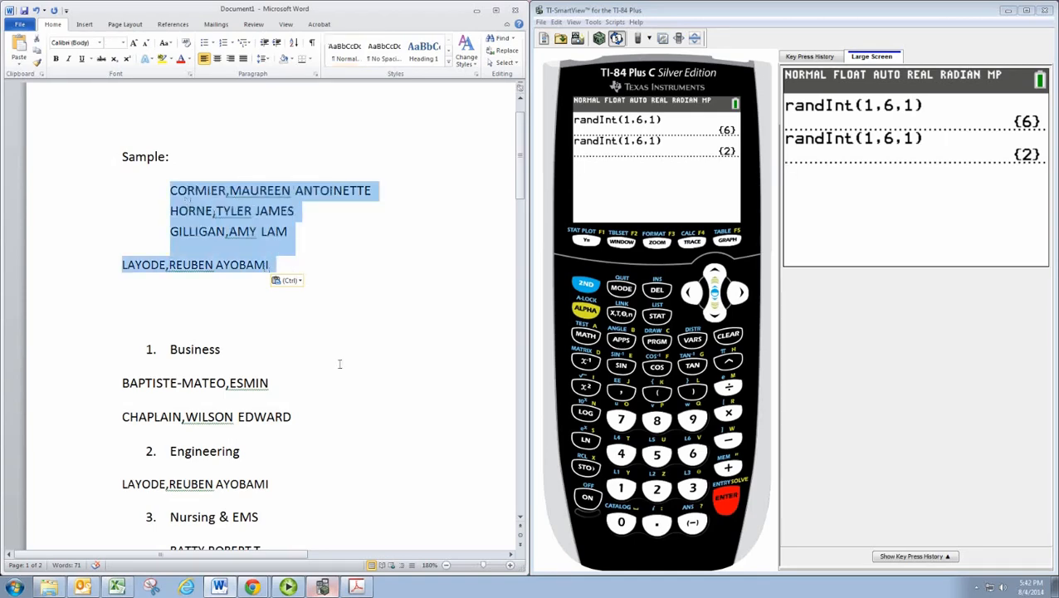